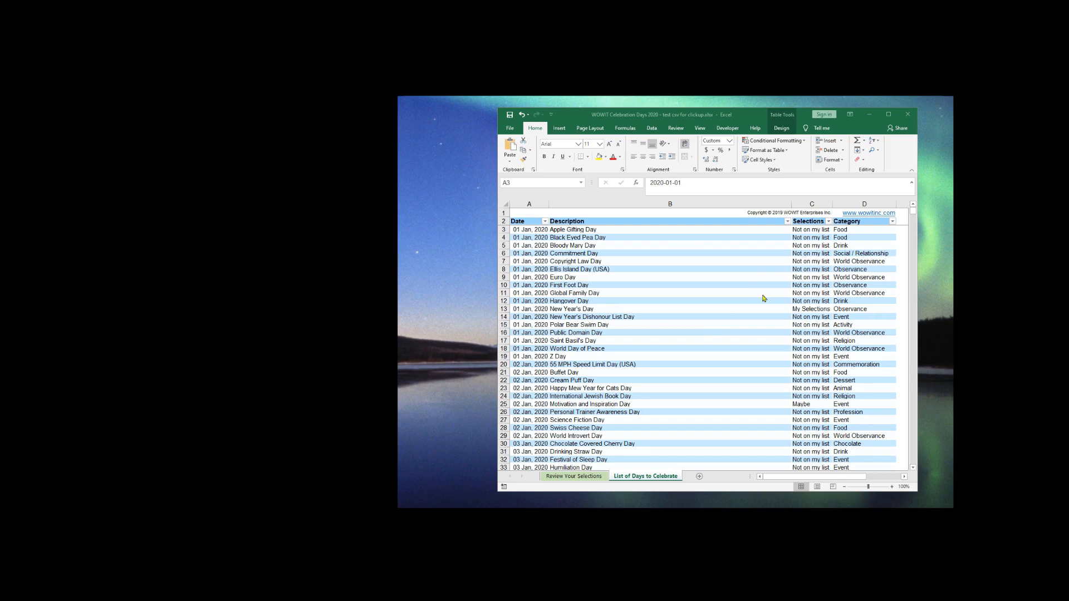
pyautogui.moveTo(745, 309)
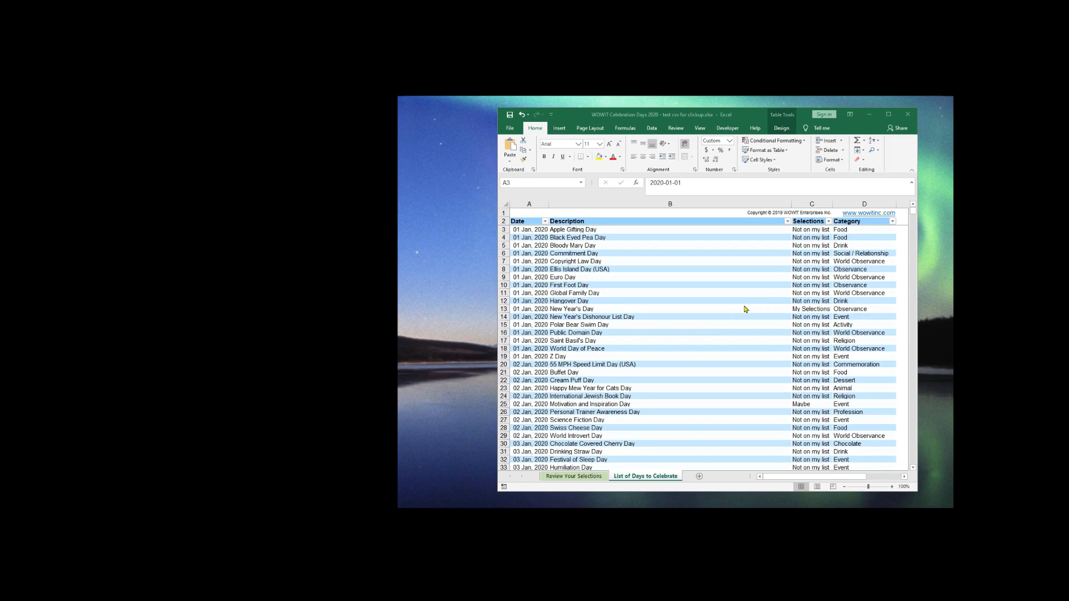
pyautogui.moveTo(825, 254)
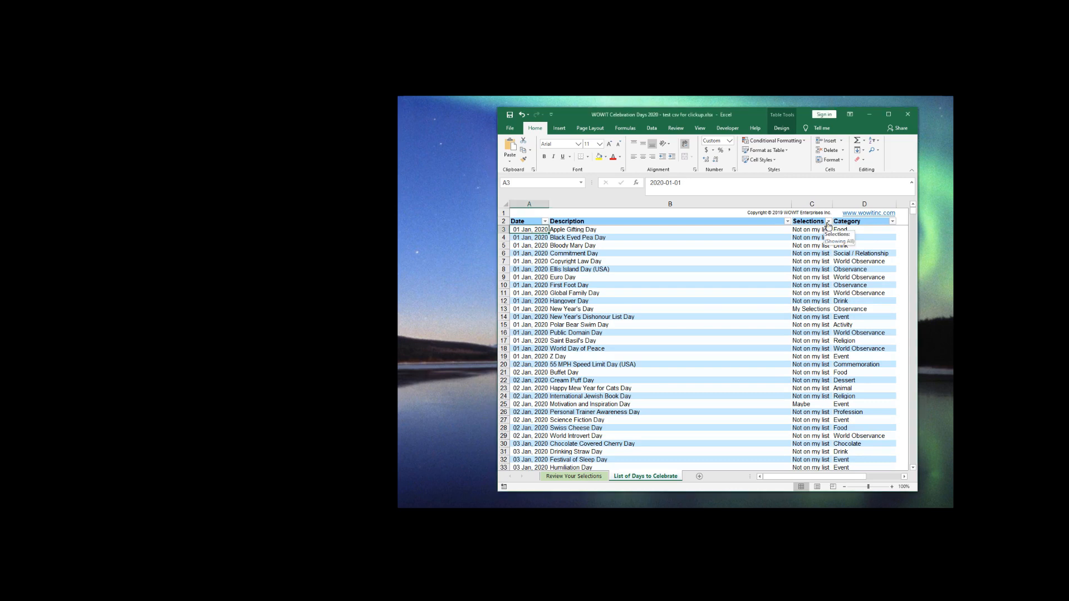
# - Filter the Selections column to hide 'Not on my list', leaving My Selections and Maybe
pyautogui.click(827, 220)
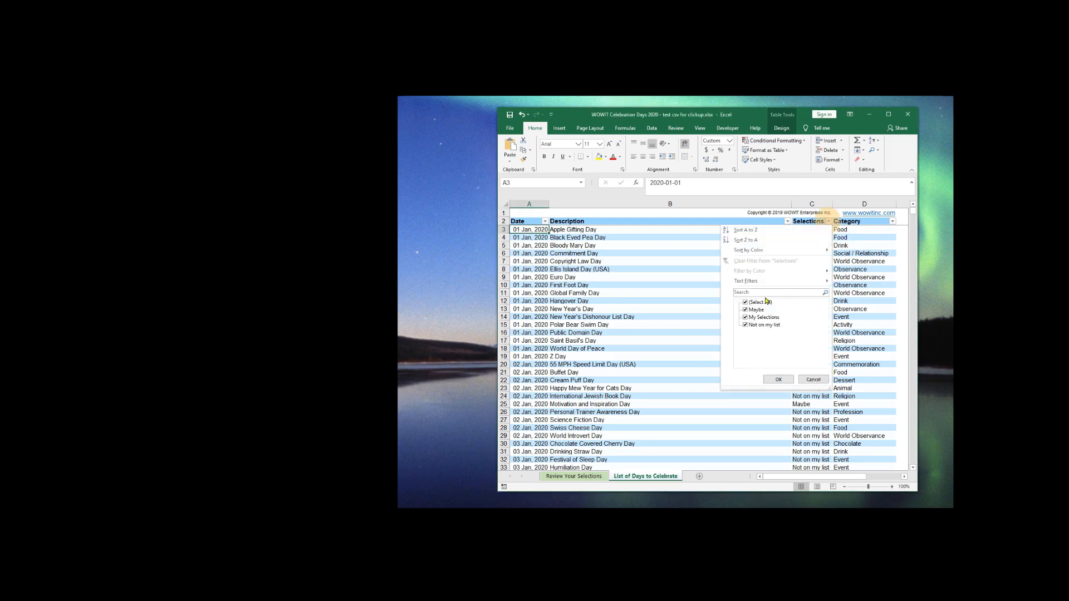
pyautogui.click(745, 324)
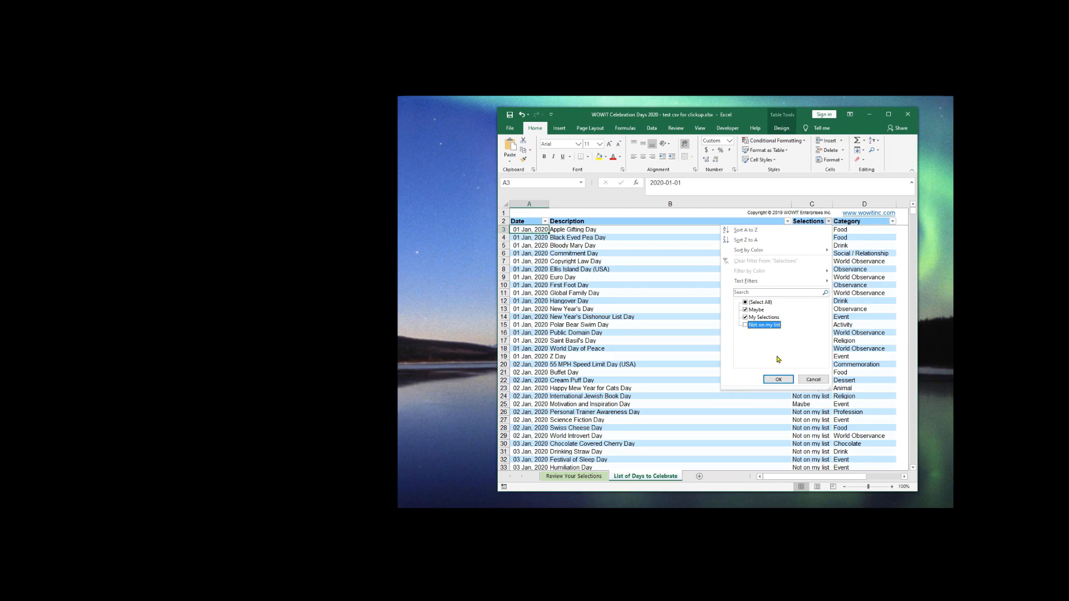
pyautogui.click(778, 378)
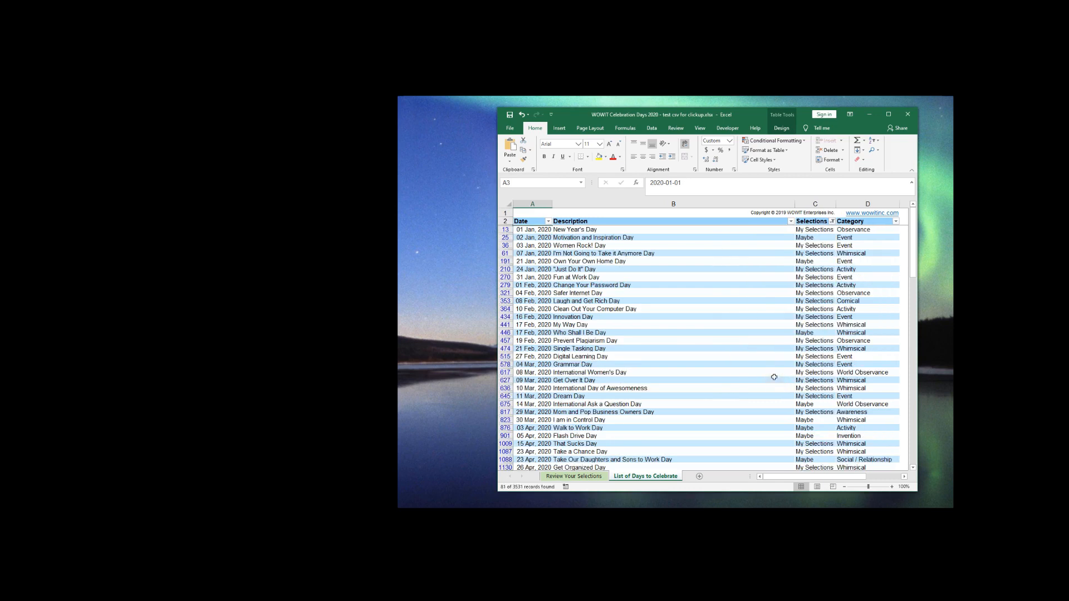
# - Check the data extent and copy the filtered My Selections and Maybe rows
pyautogui.press('ctrl+End')
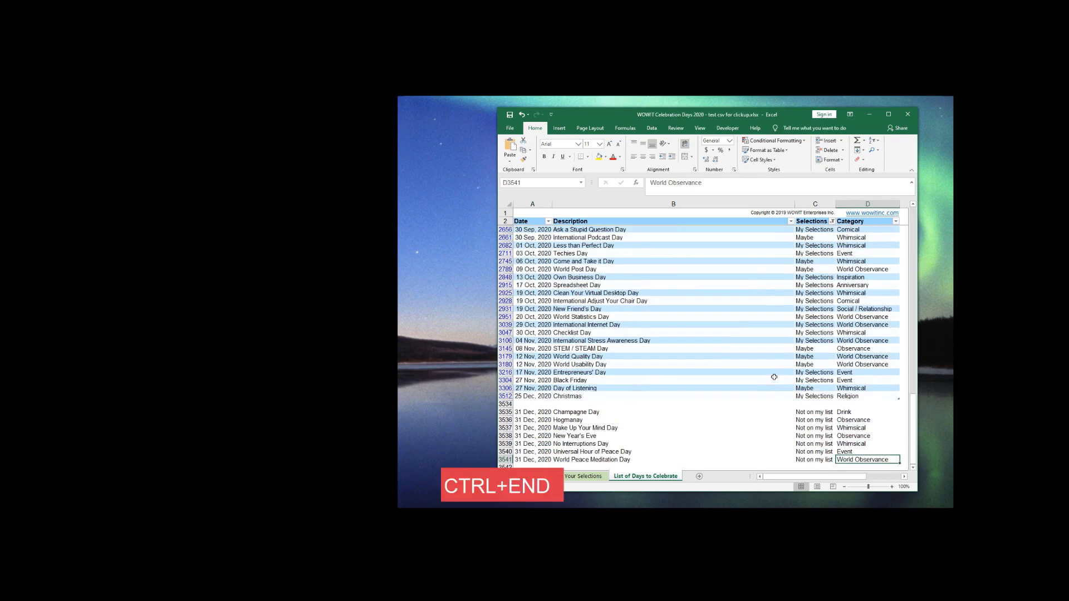
pyautogui.moveTo(808, 409)
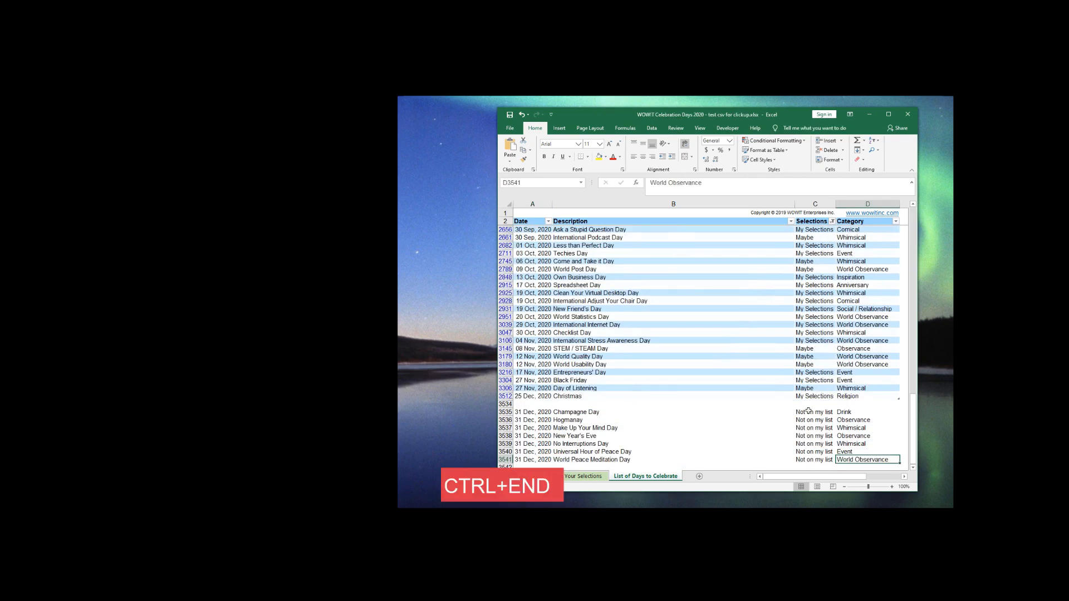
pyautogui.press('ctrl+End')
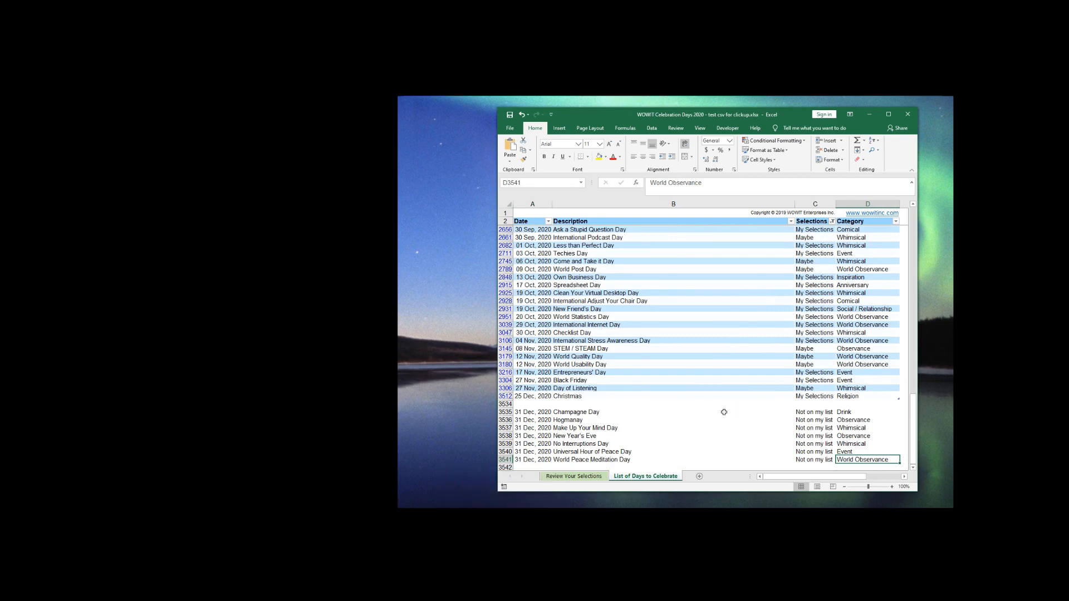
pyautogui.moveTo(829, 421)
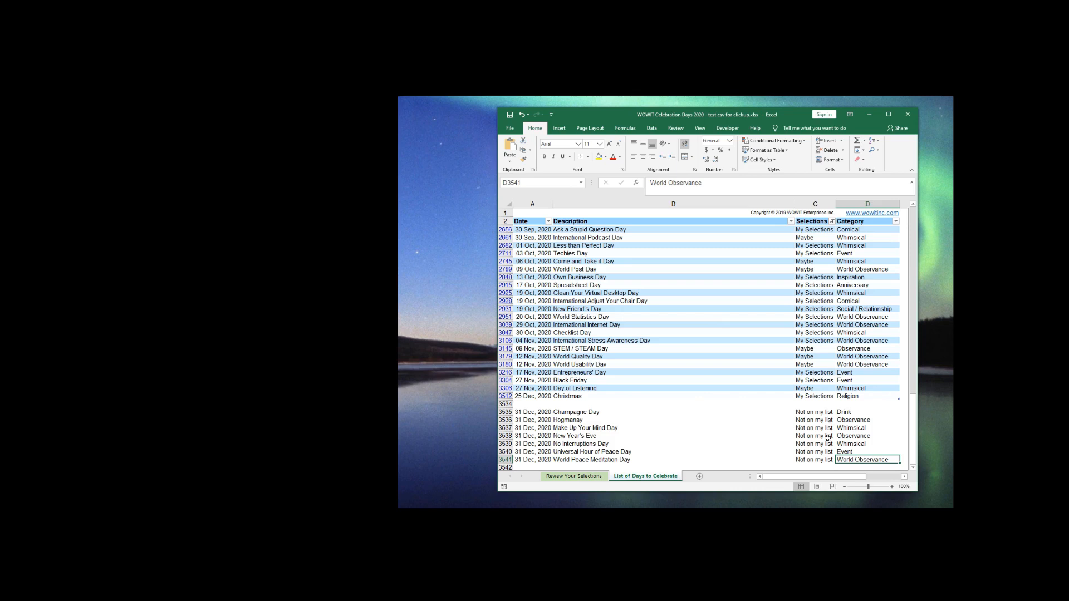
pyautogui.moveTo(827, 438)
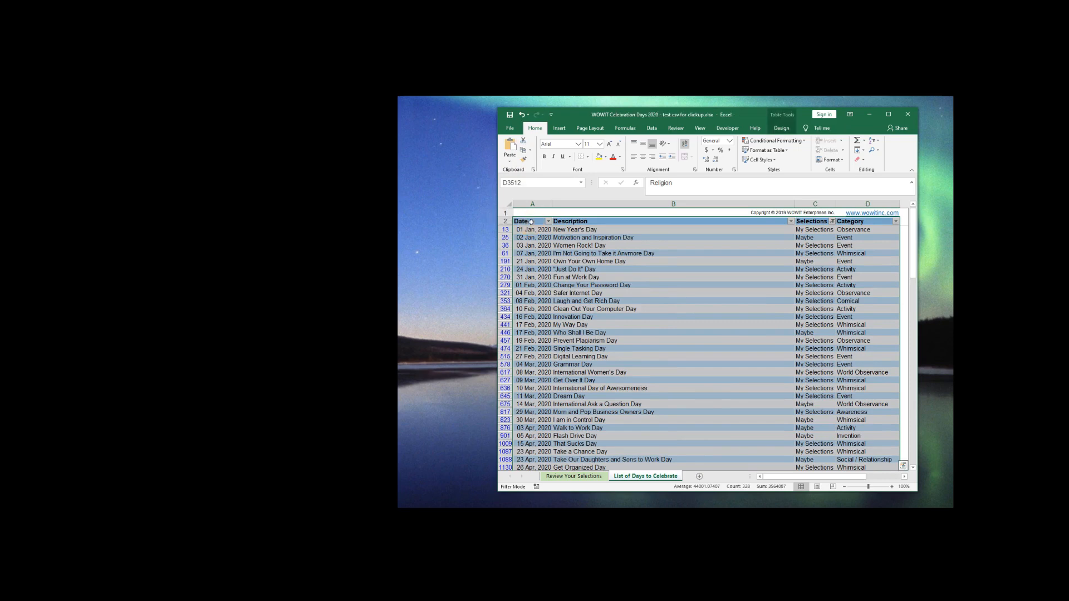
pyautogui.rightClick(572, 237)
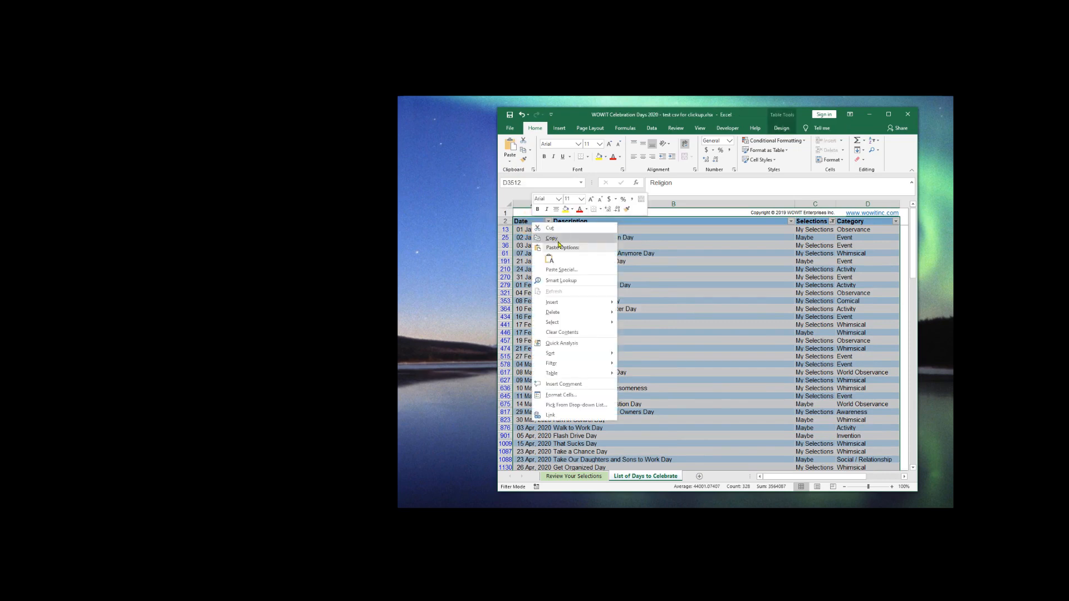
pyautogui.click(551, 237)
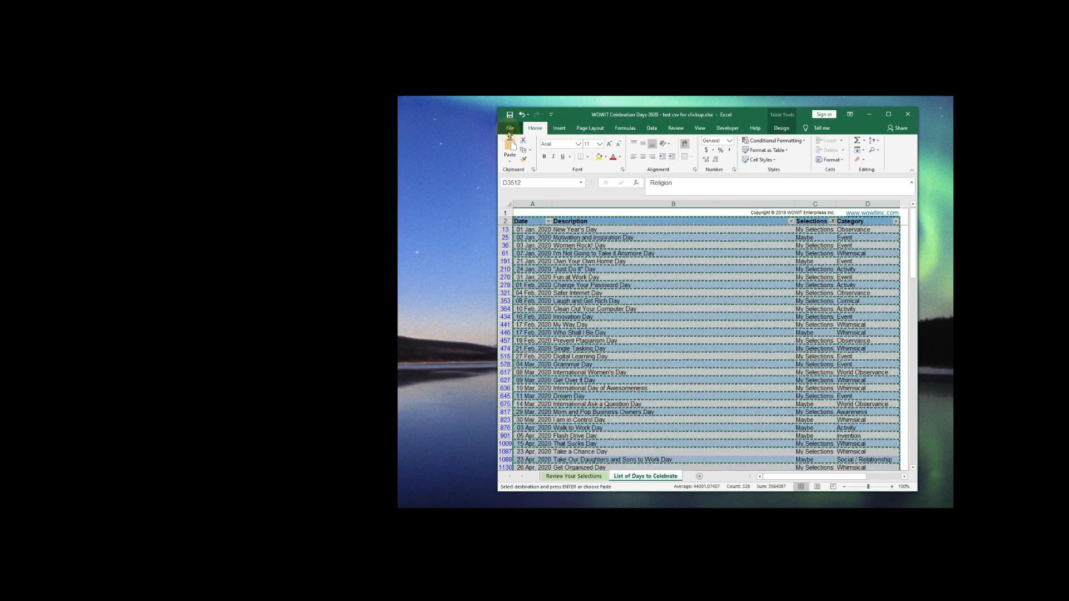
# - Create a new blank workbook (Book2) from the File menu
pyautogui.click(508, 128)
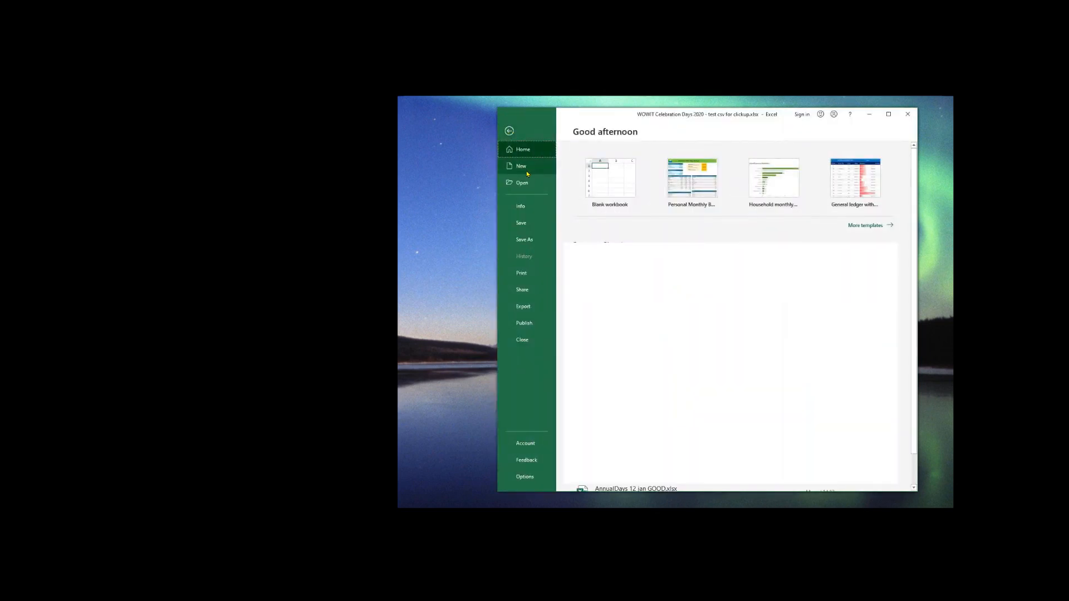
pyautogui.click(521, 166)
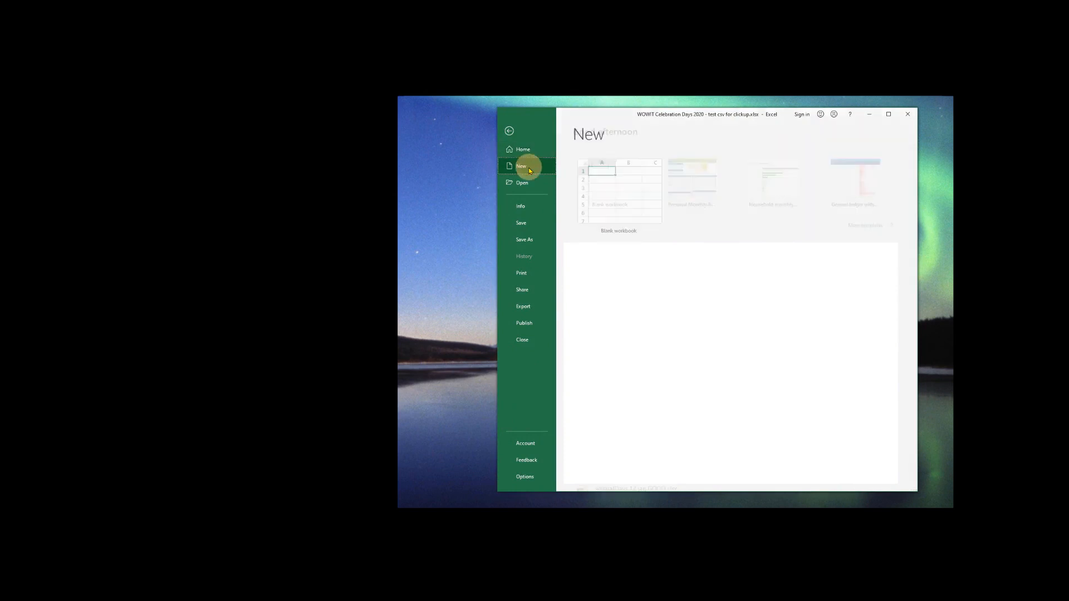
pyautogui.click(521, 166)
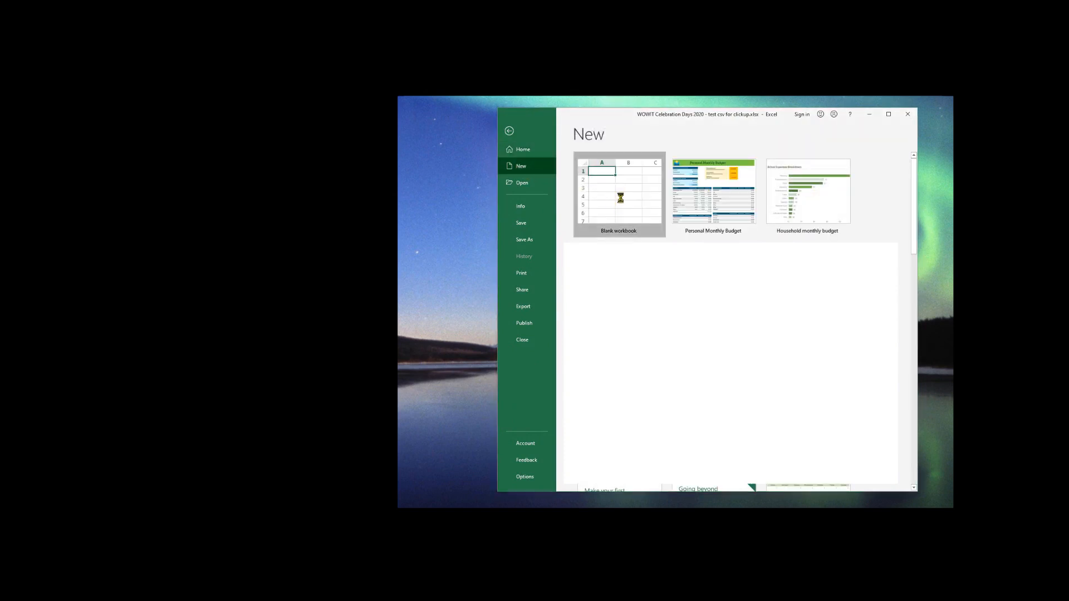
pyautogui.click(618, 190)
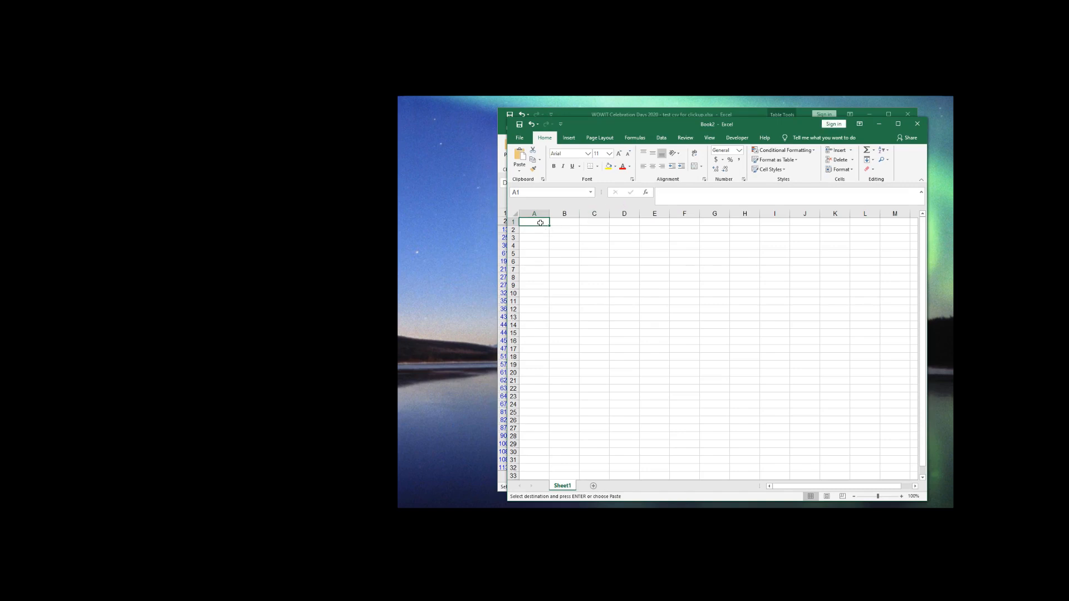
# - Paste the copied celebration days into cell A1 of Book2 as values only
pyautogui.rightClick(533, 222)
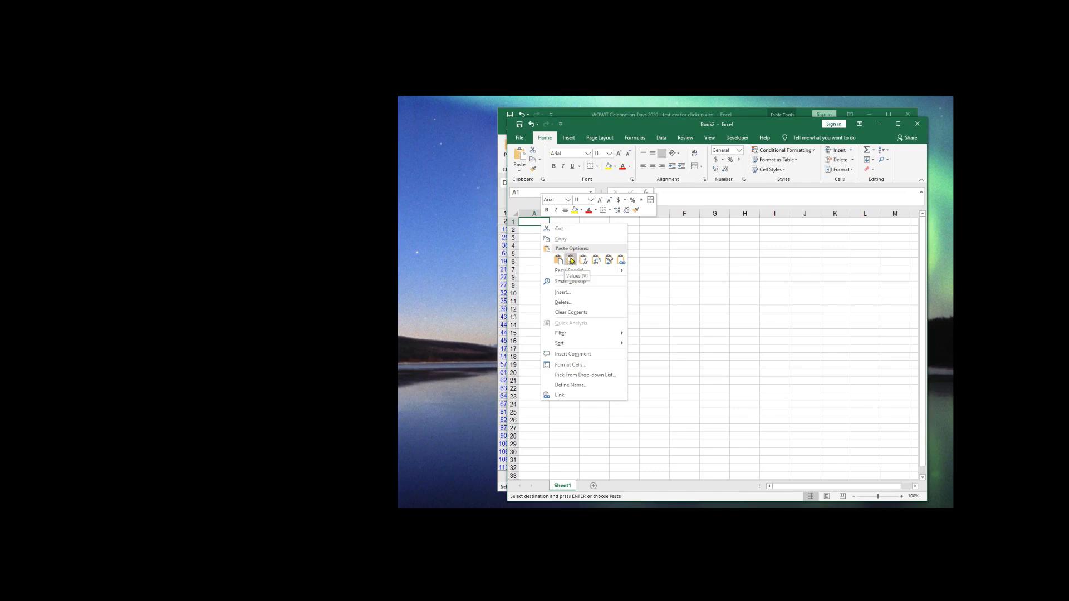
pyautogui.click(570, 260)
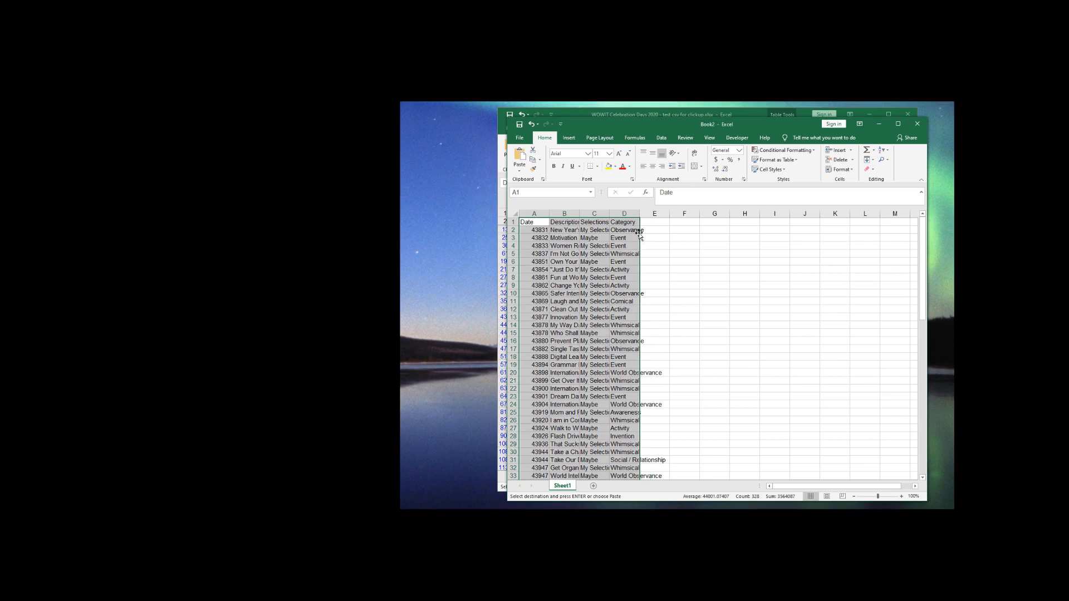
# - Widen Description column B to show full names, then select Date column A
pyautogui.click(623, 222)
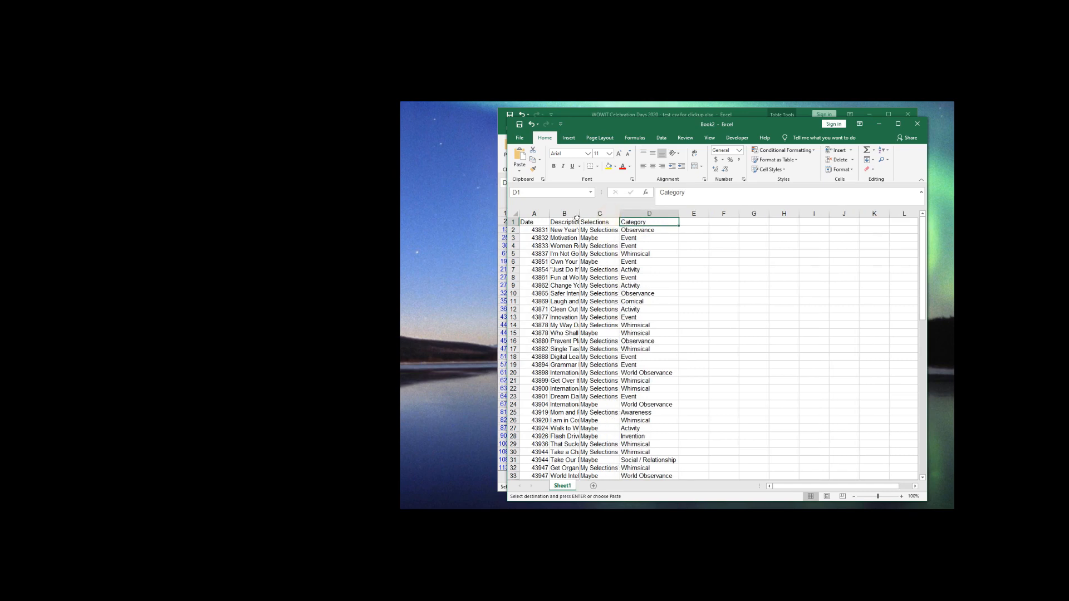
pyautogui.rightClick(563, 214)
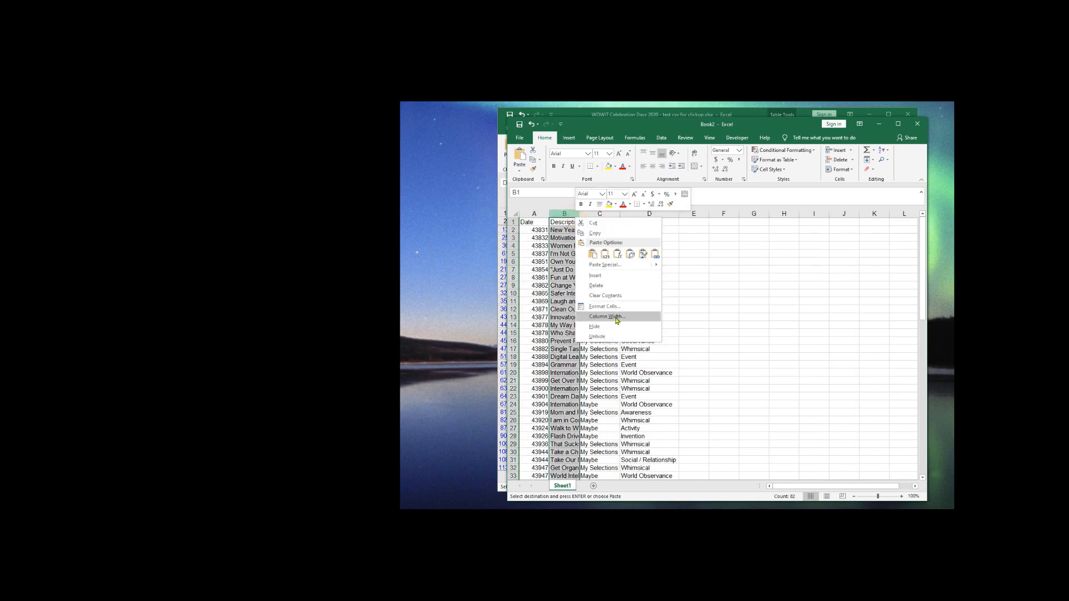
pyautogui.click(606, 315)
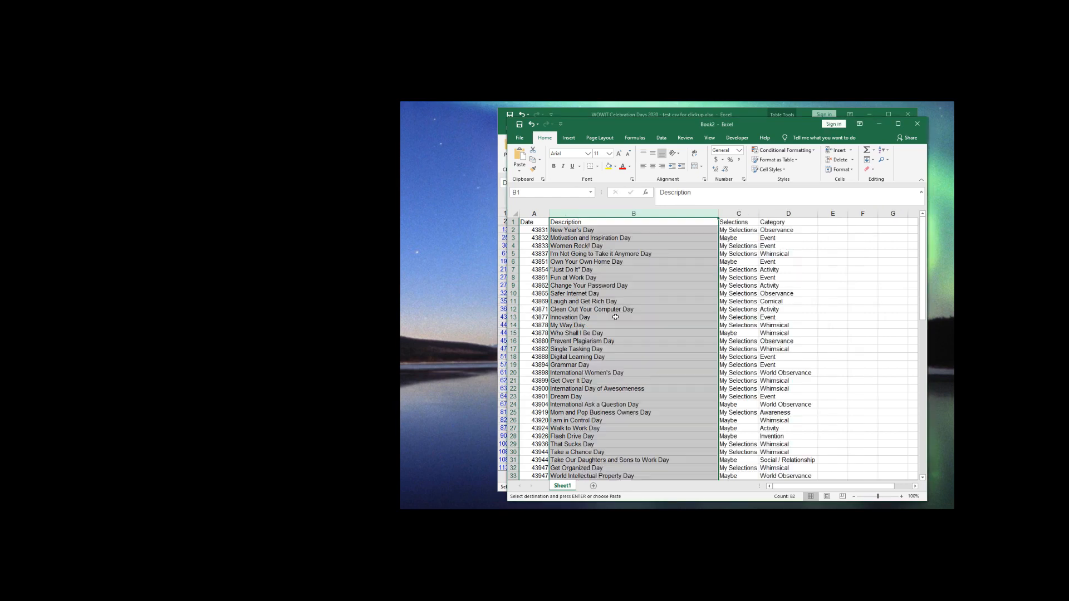
pyautogui.click(533, 222)
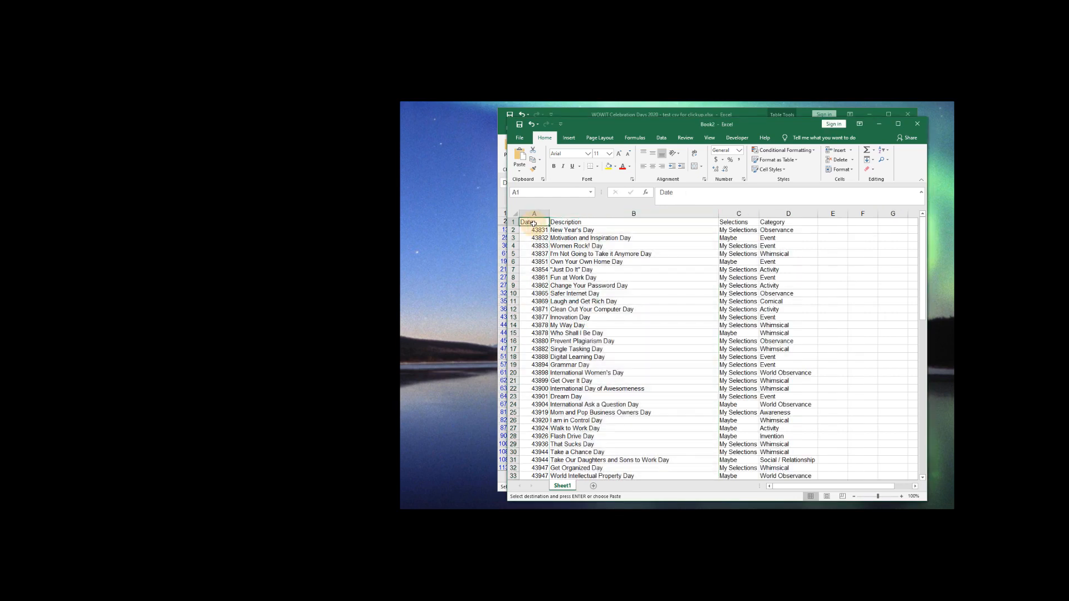
pyautogui.click(534, 214)
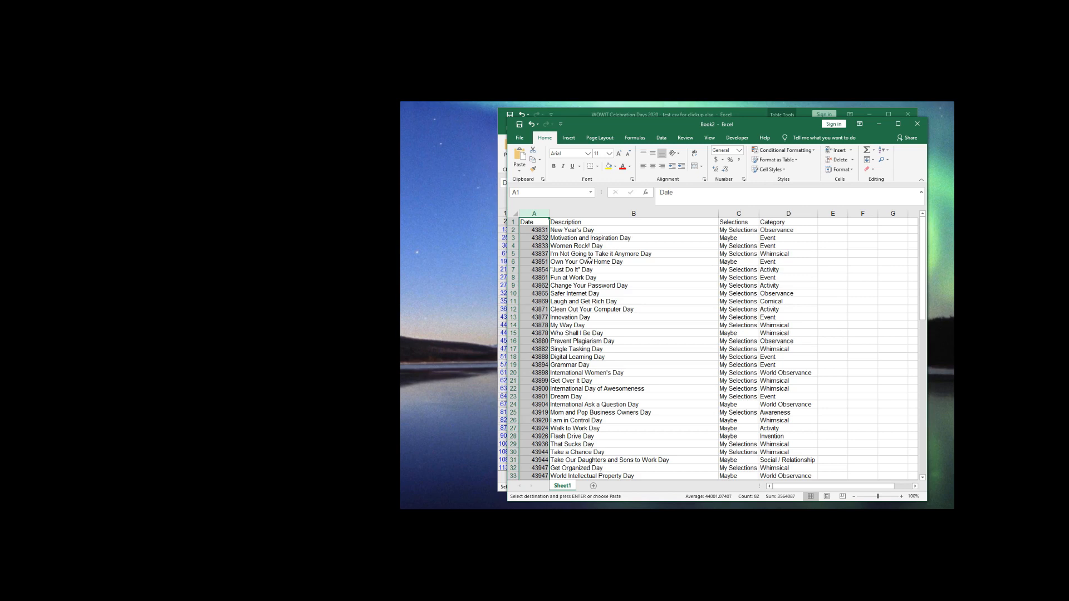
pyautogui.moveTo(721, 159)
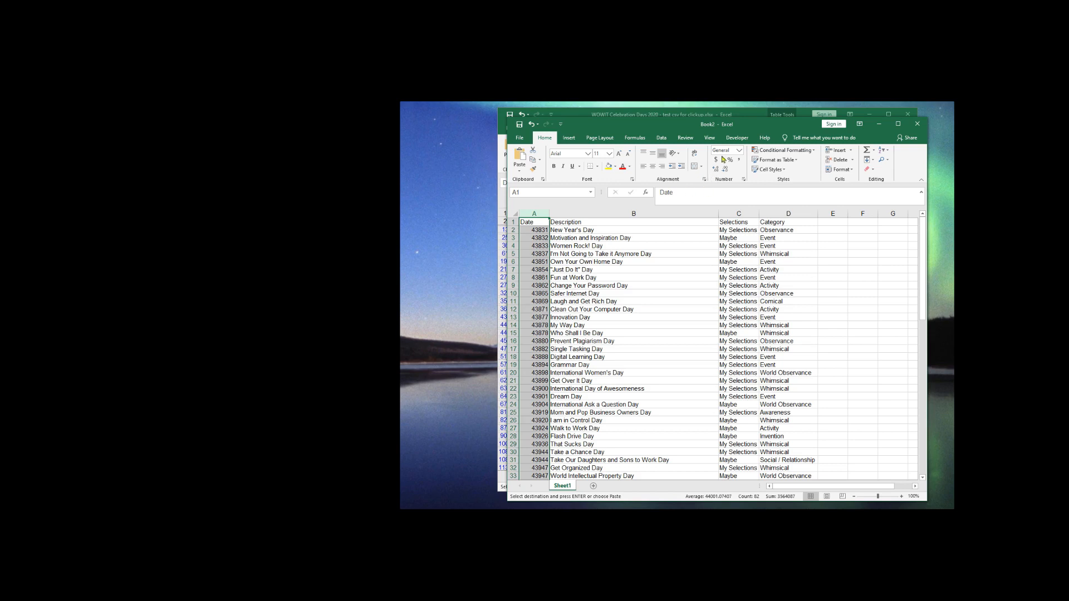
# - Format the Date column as Short Date so serials show like 2020-01-01
pyautogui.click(738, 150)
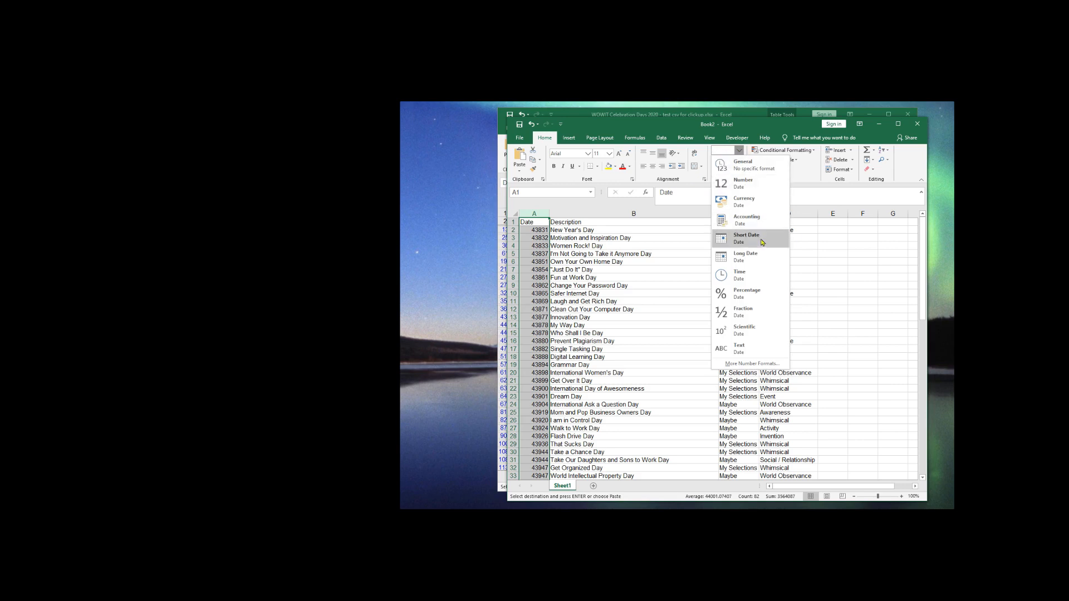
pyautogui.moveTo(758, 242)
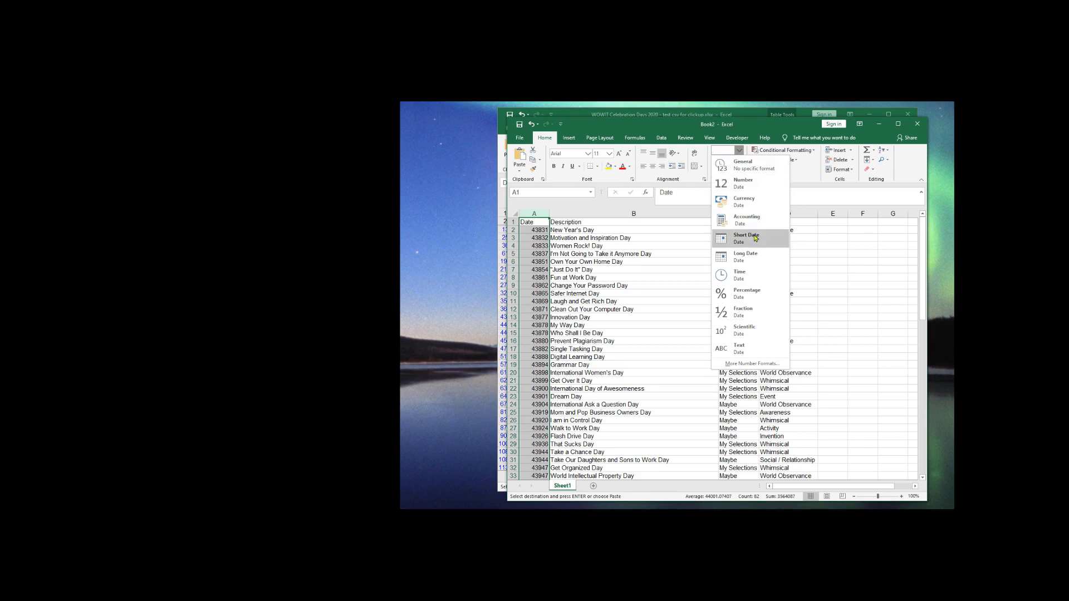
pyautogui.click(745, 238)
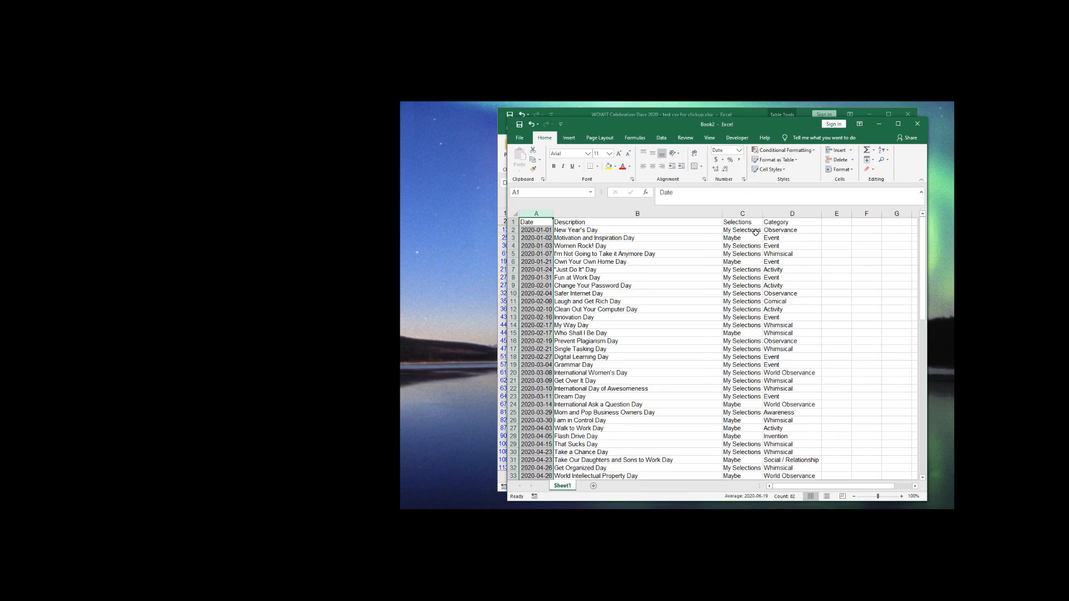
pyautogui.click(536, 230)
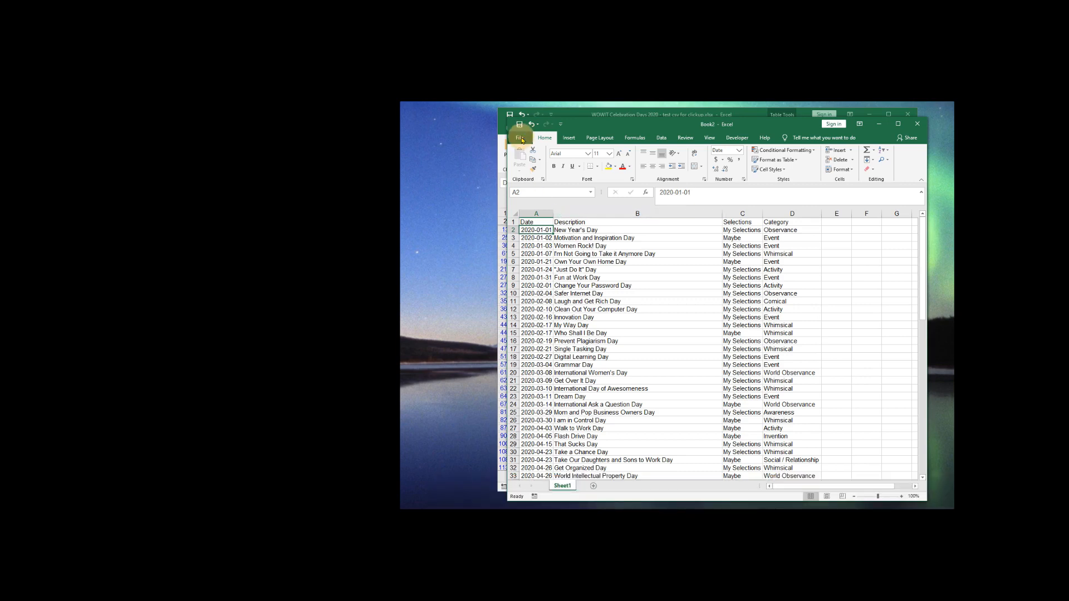
# - Start Save As for Book2 and browse for a save location
pyautogui.click(520, 137)
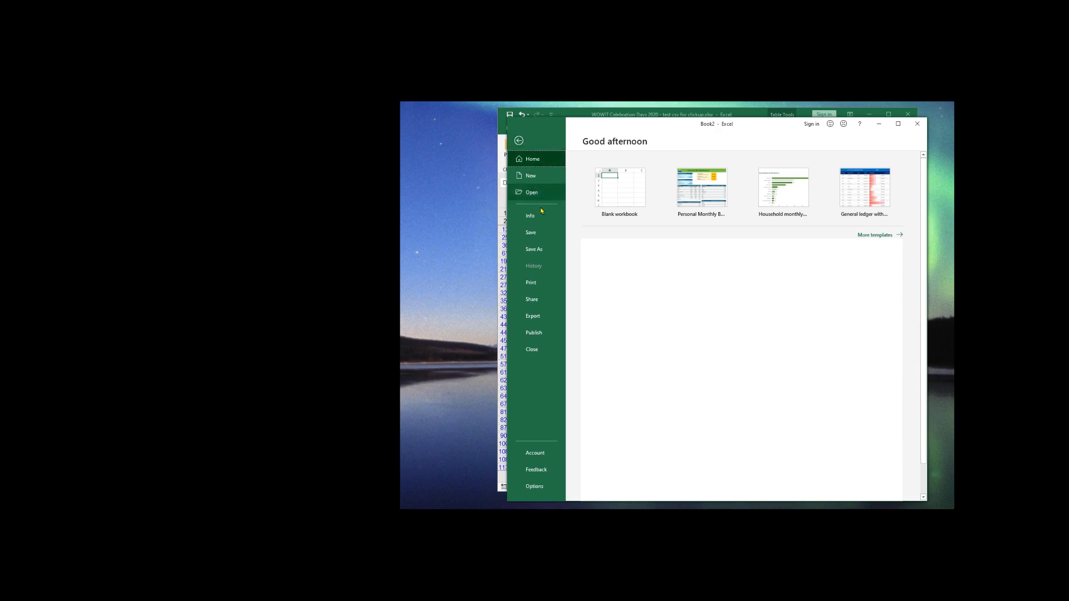
pyautogui.click(533, 248)
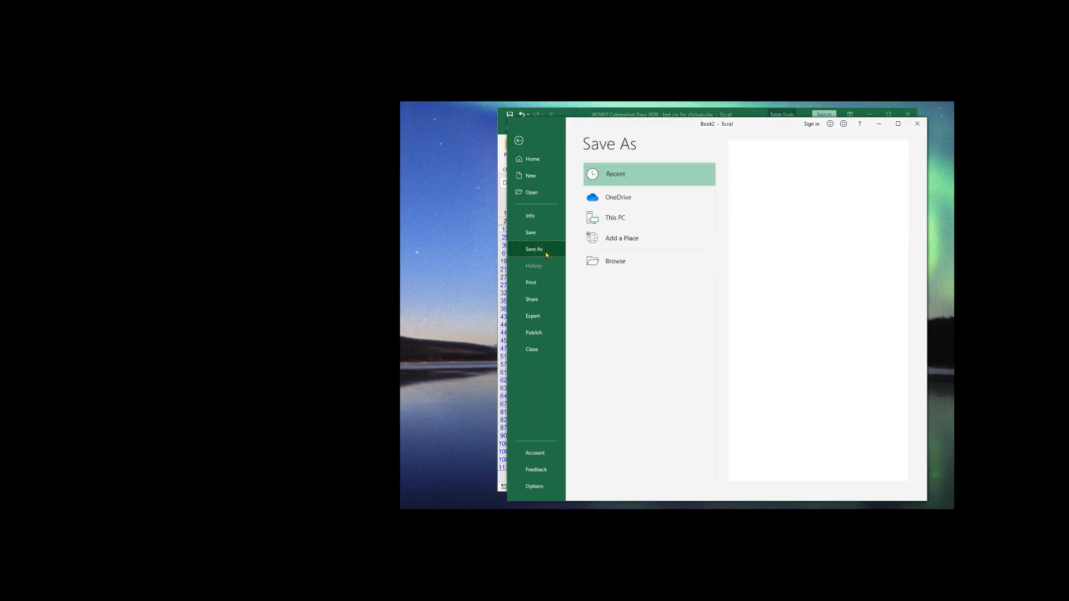
pyautogui.moveTo(615, 261)
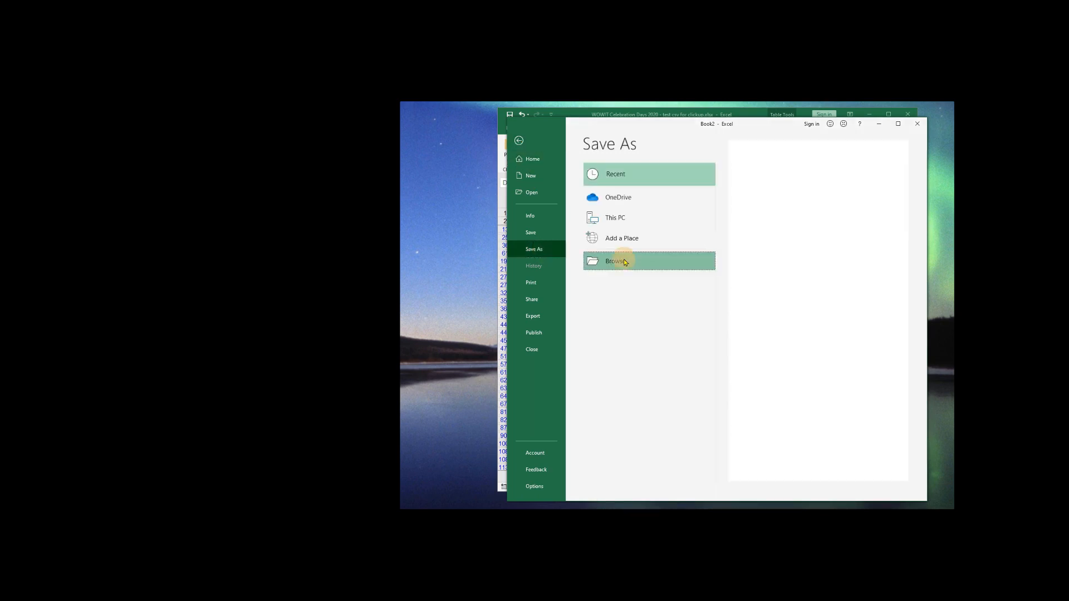
pyautogui.click(610, 261)
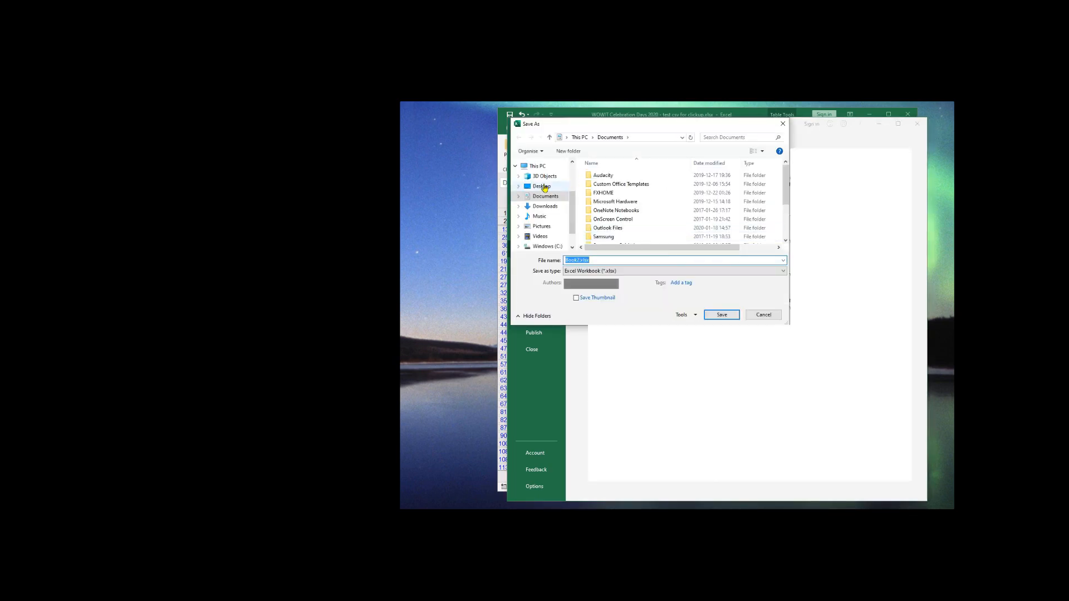
# - Navigate to the Desktop WOWIT folder and name the file 'Content for ClickUp'
pyautogui.click(541, 186)
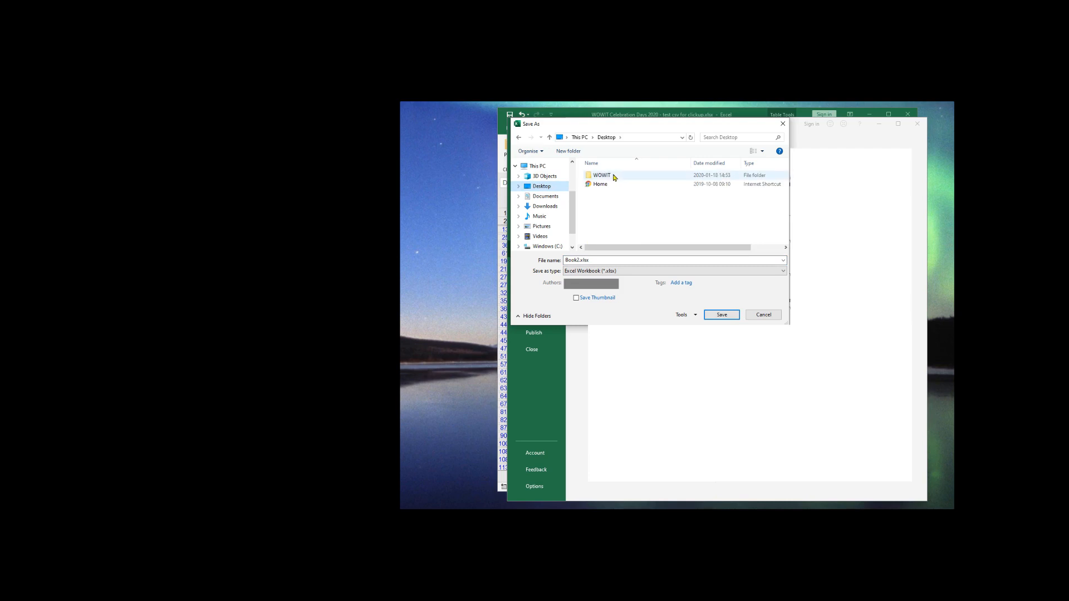
pyautogui.doubleClick(600, 175)
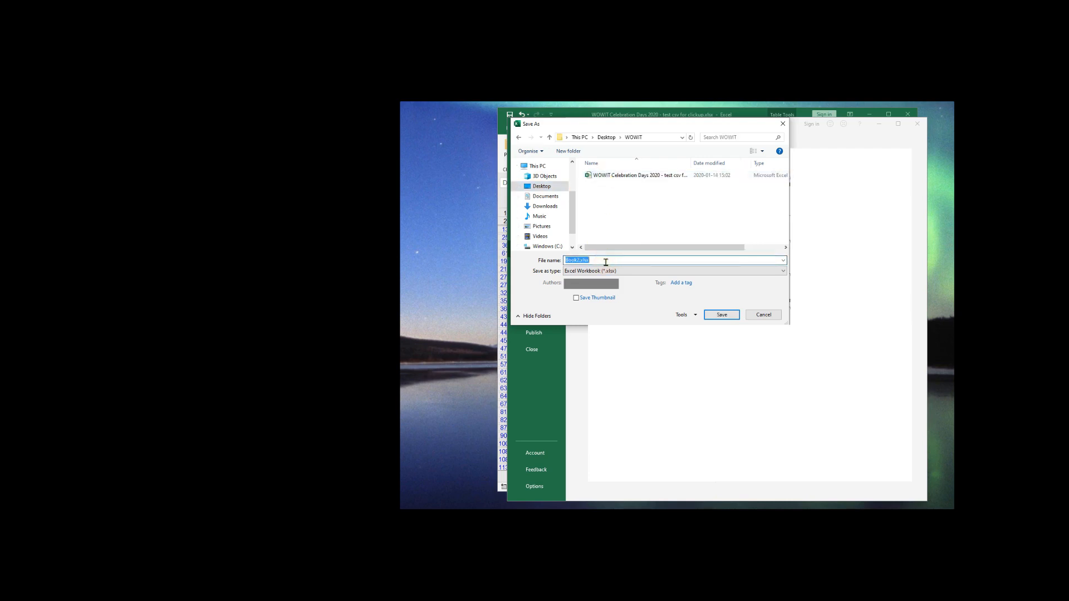
pyautogui.write('Content for')
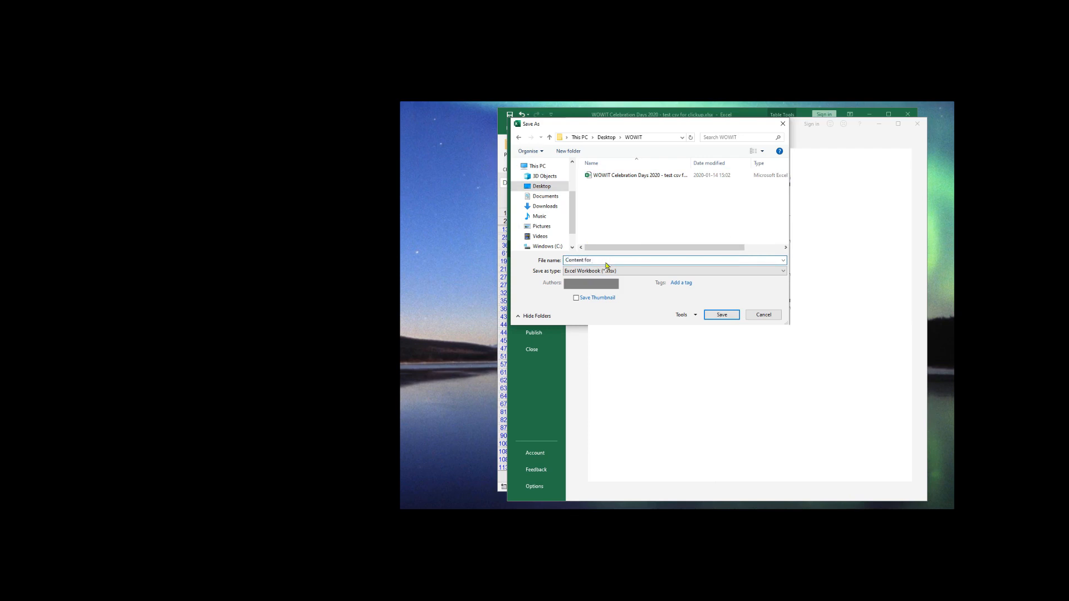
pyautogui.write('ClickUp')
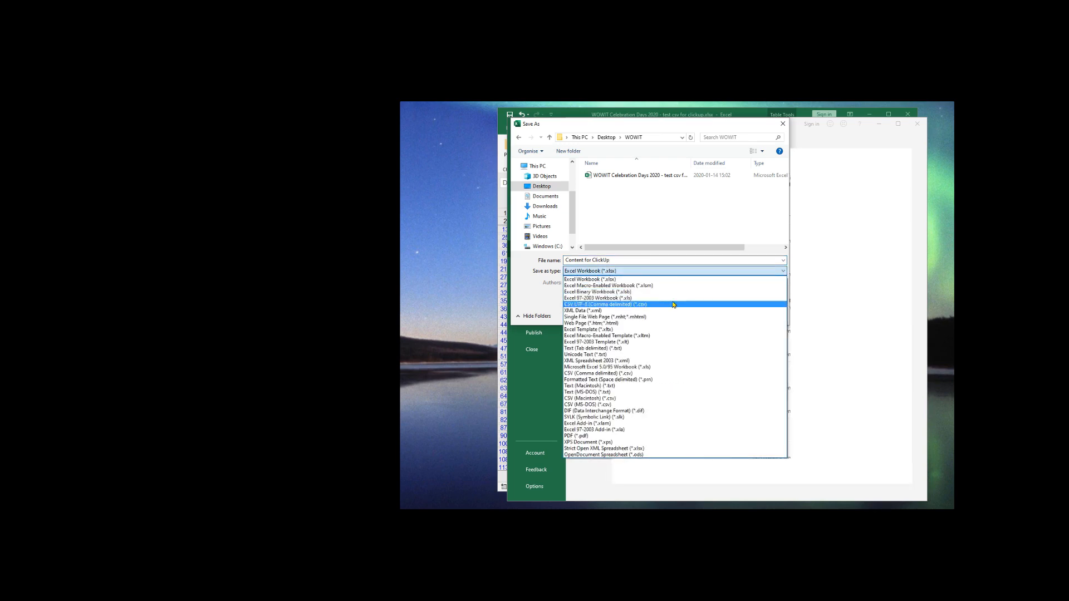
pyautogui.moveTo(682, 308)
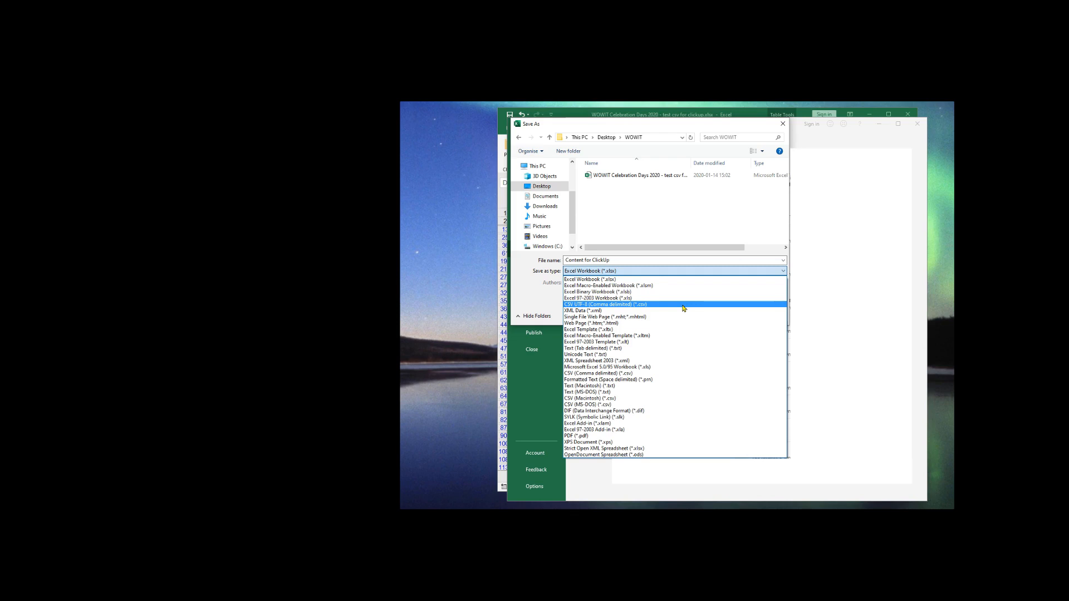
# - Choose CSV UTF-8 (Comma delimited) as the save file type
pyautogui.click(600, 304)
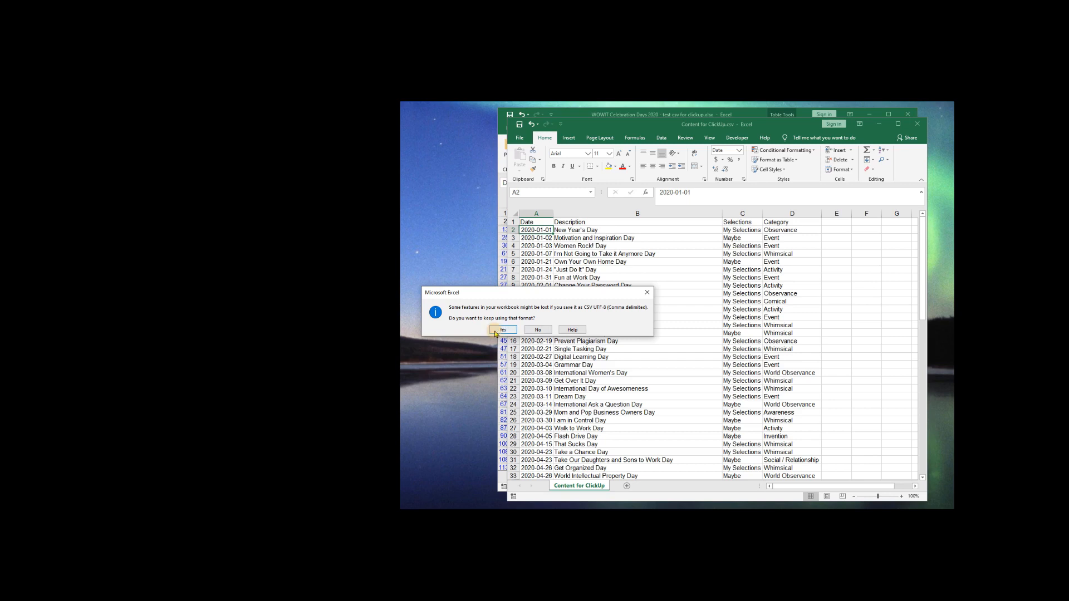
# - Confirm keeping the CSV format so 'Content for ClickUp' saves as CSV
pyautogui.click(503, 330)
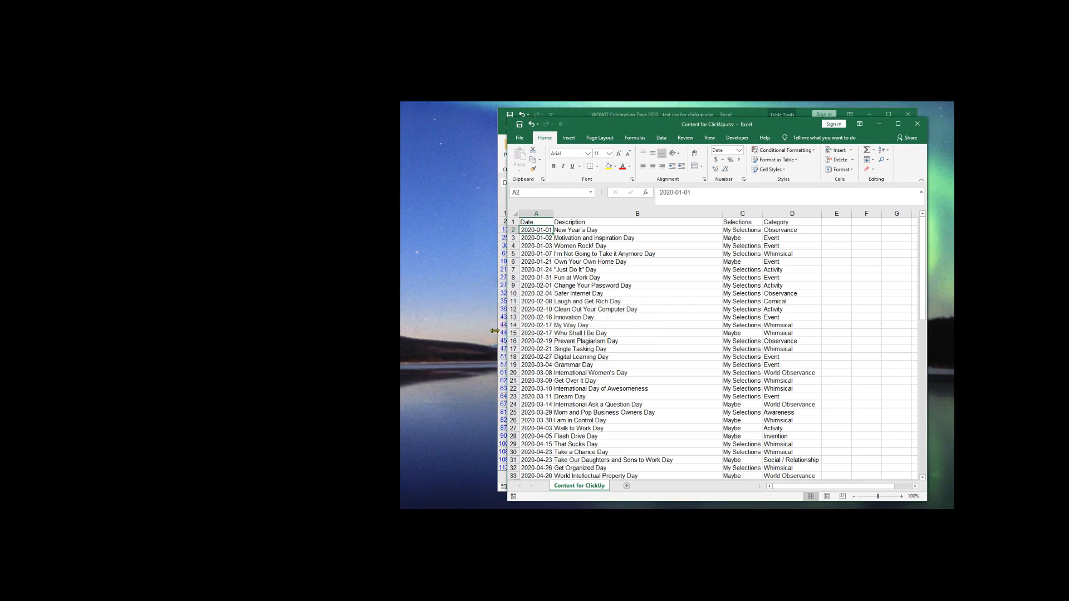